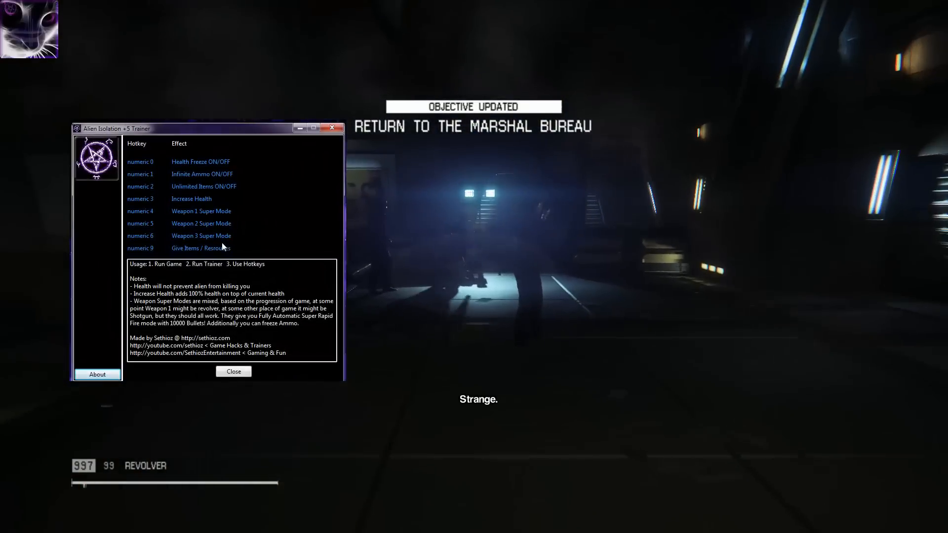
Step: Dismiss the trainer's hotkey list so only the game view remains
click(233, 371)
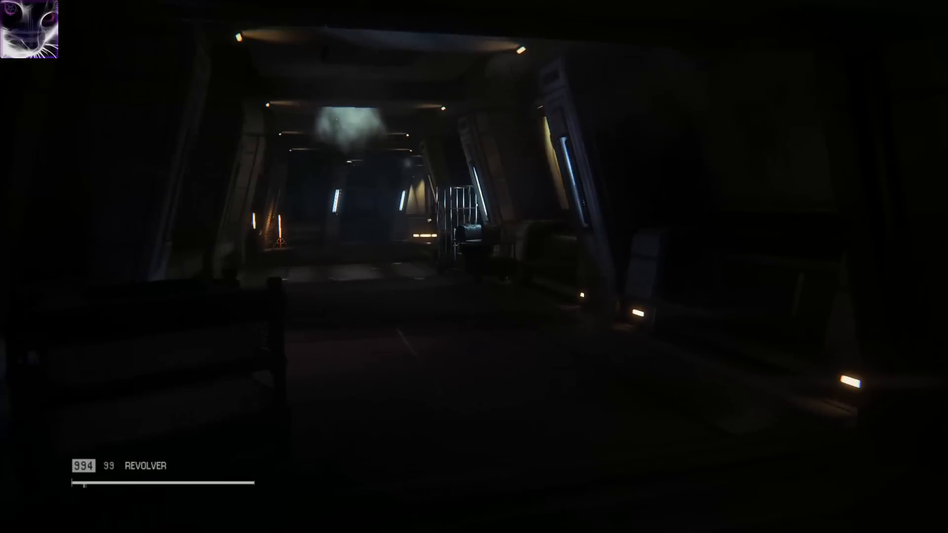
Step: Walk forward through the station into the dimly lit corridor
key(Tab)
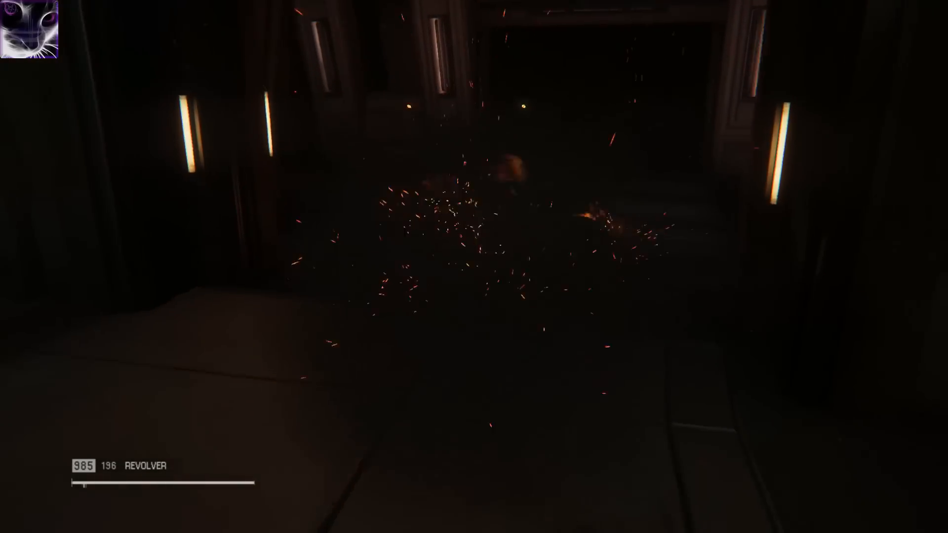
Step: Fire the revolver down the corridor; reserve ammo holds at 196
click(474, 267)
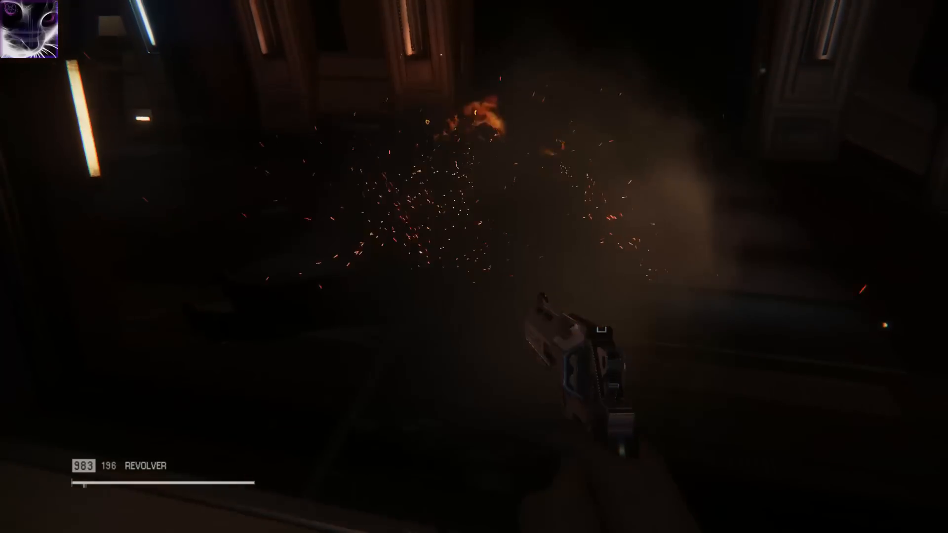